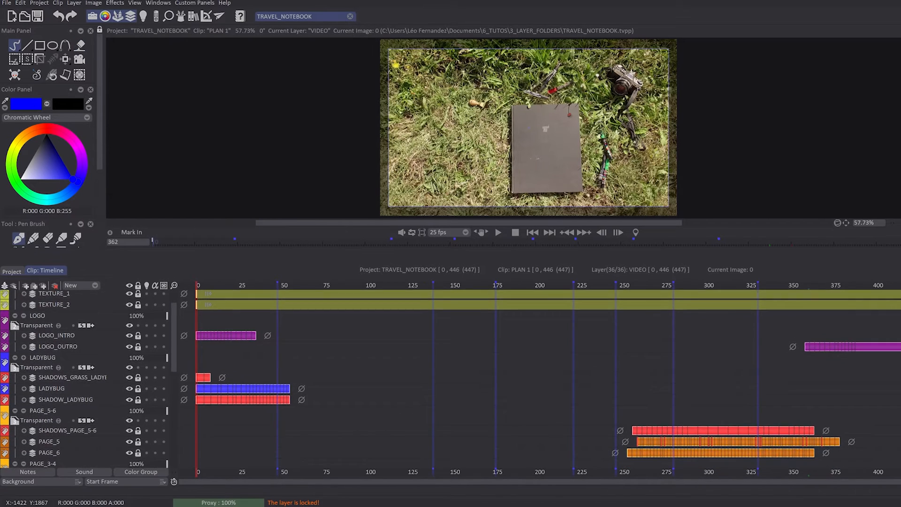
scroll("down", 3)
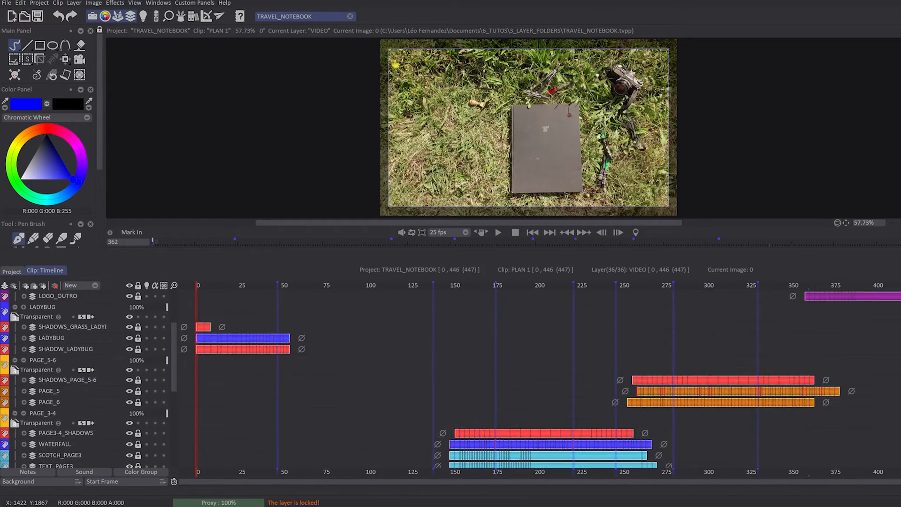